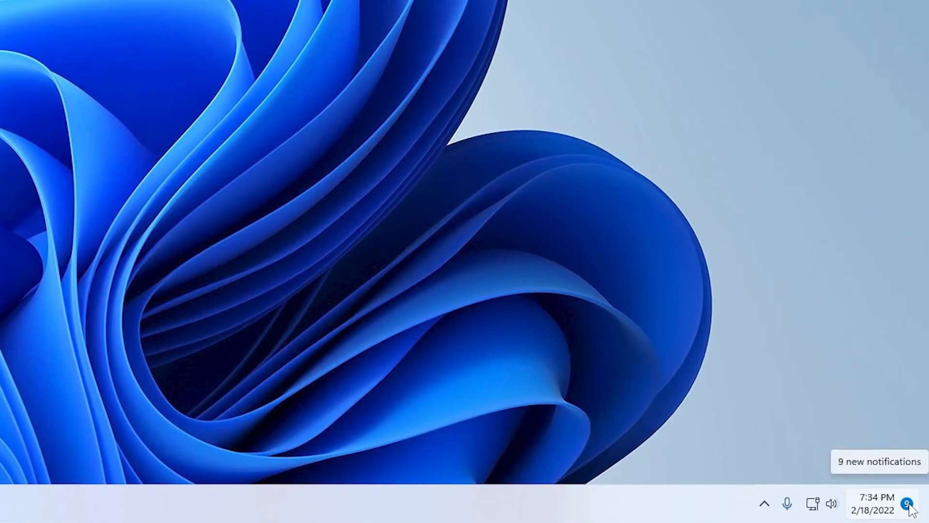
Step: Dismiss the Google Chrome notification and clear every pending notification from the panel
left_click(909, 510)
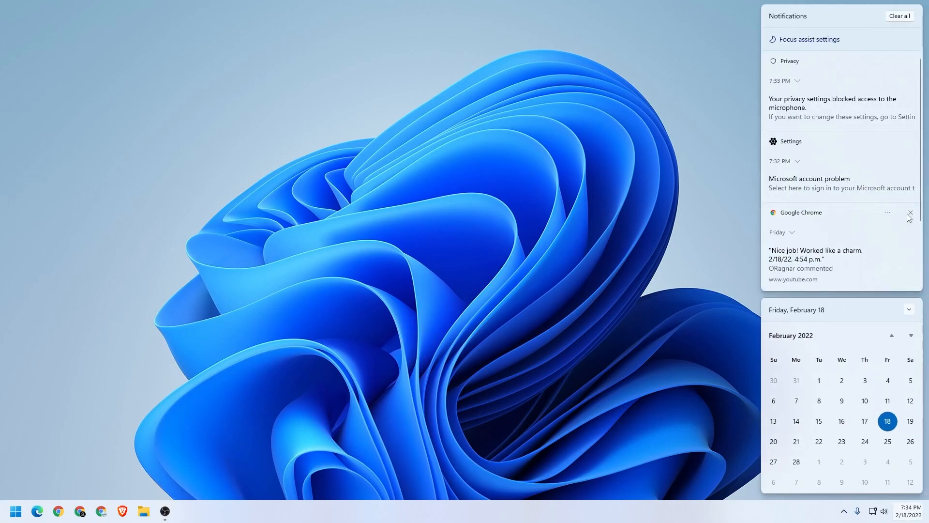
left_click(910, 213)
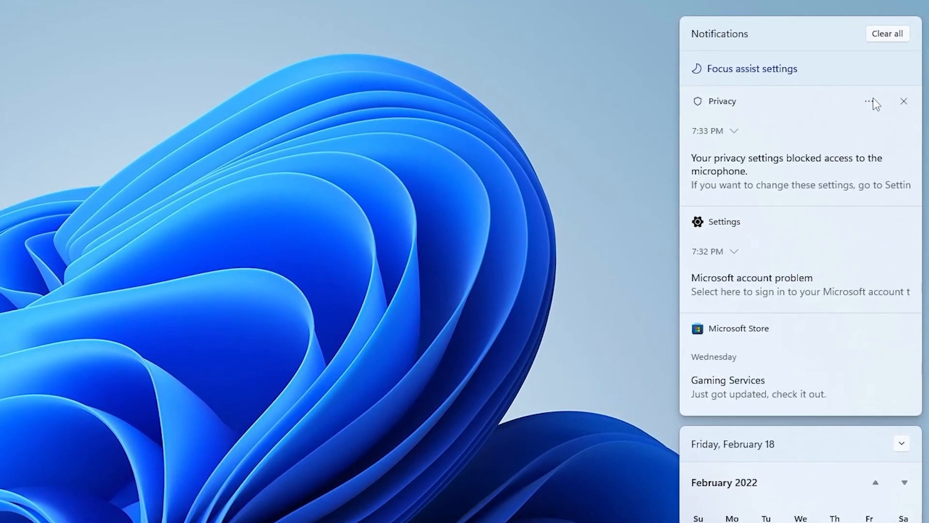
mouse_move(881, 390)
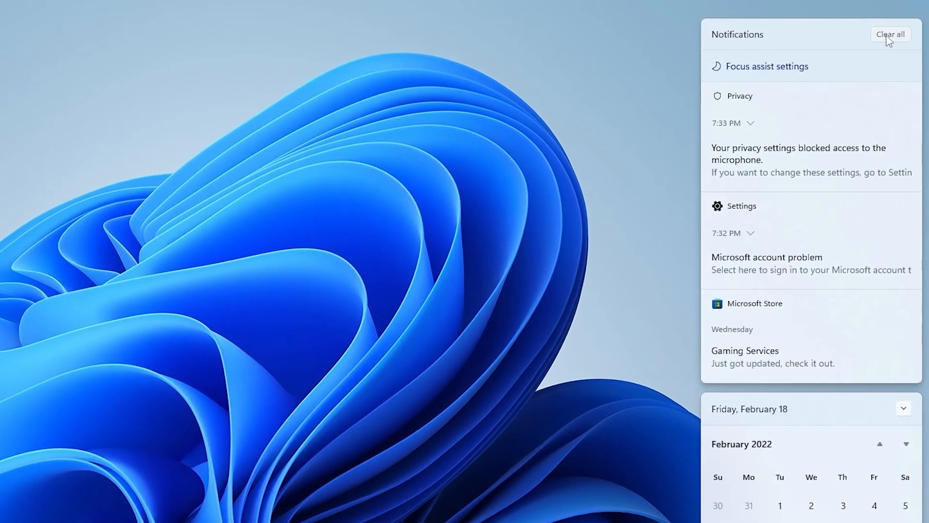
left_click(888, 35)
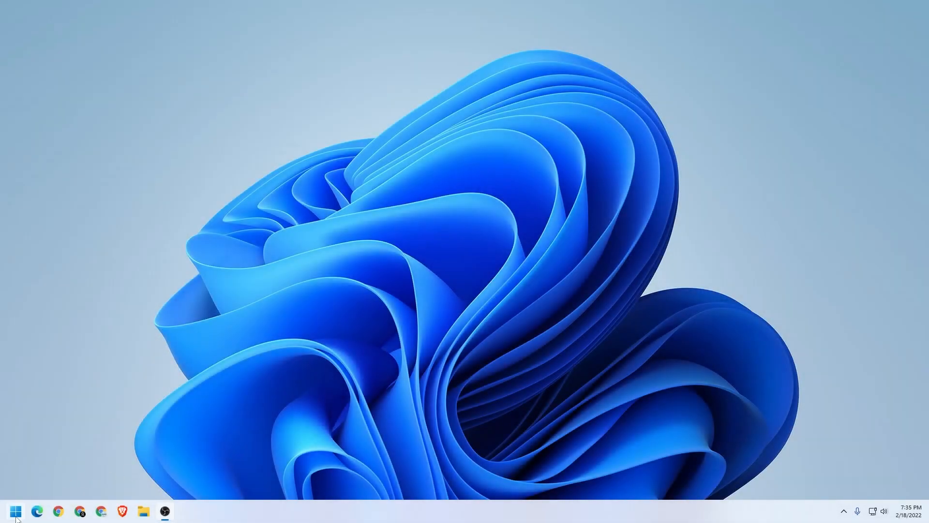
Step: Launch Settings from the Start button's system shortcut menu
right_click(12, 511)
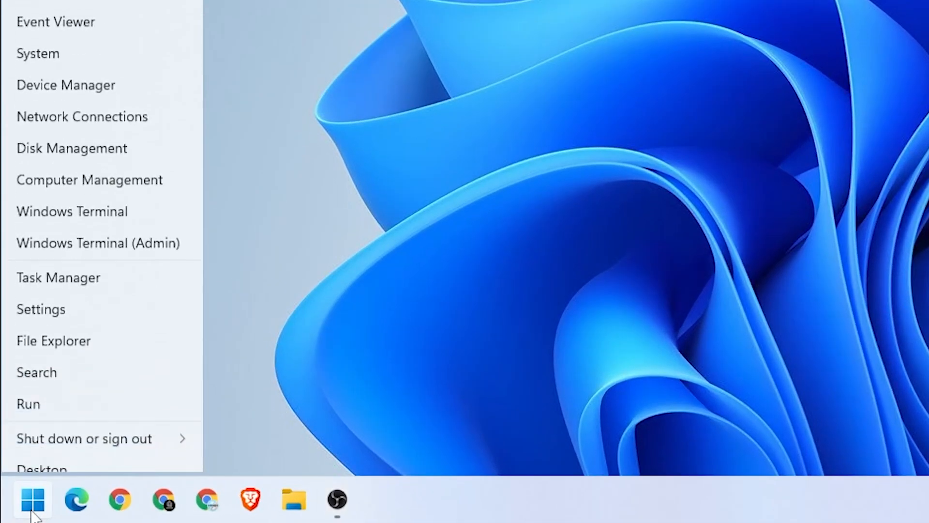
left_click(41, 309)
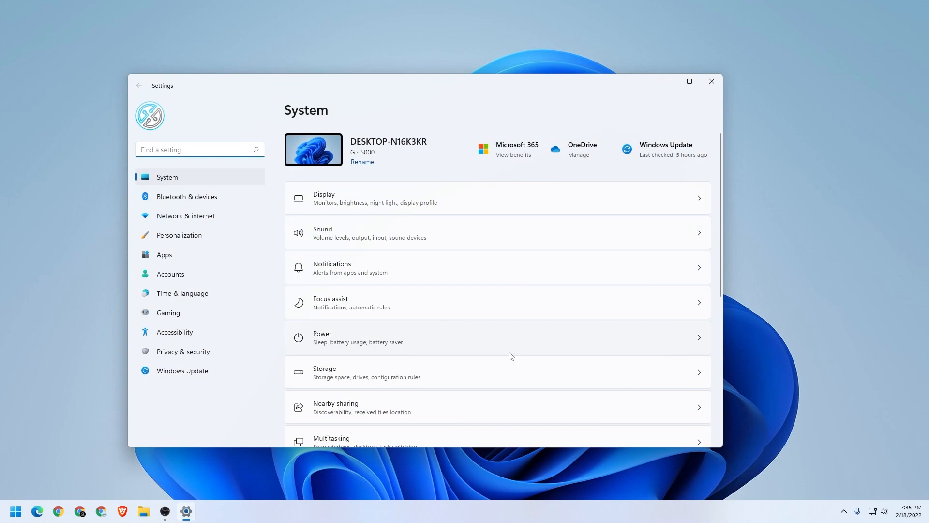
mouse_move(337, 281)
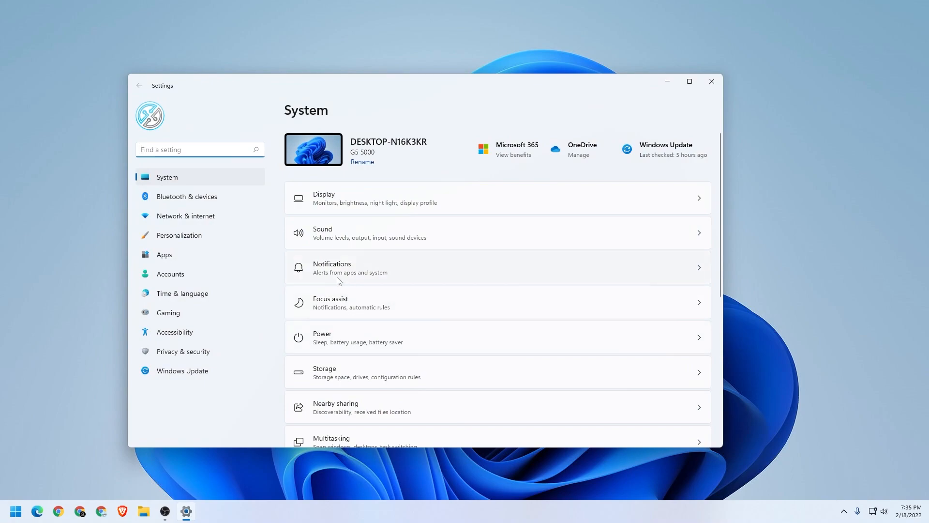
mouse_move(405, 276)
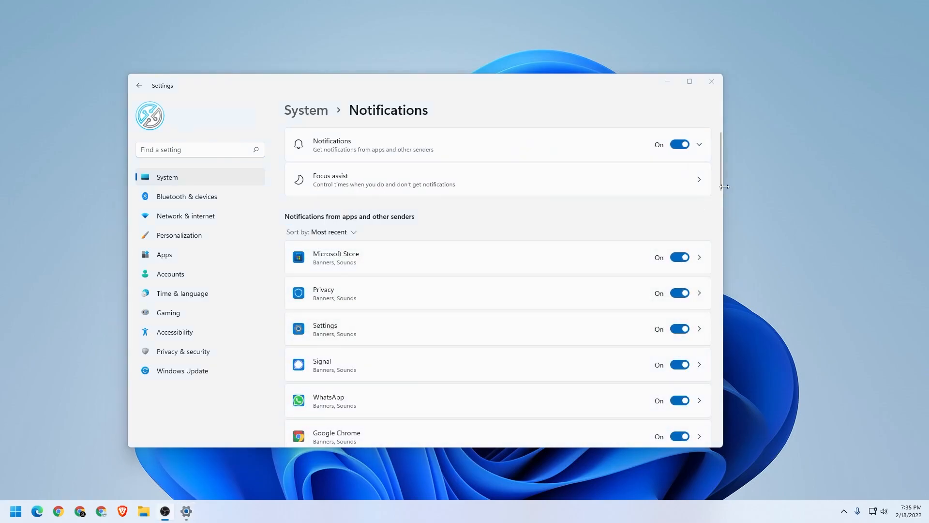
Step: Turn off 'Get tips and suggestions when using Windows' and 'Offer suggestions on how I can set up my device'
scroll("down", 3)
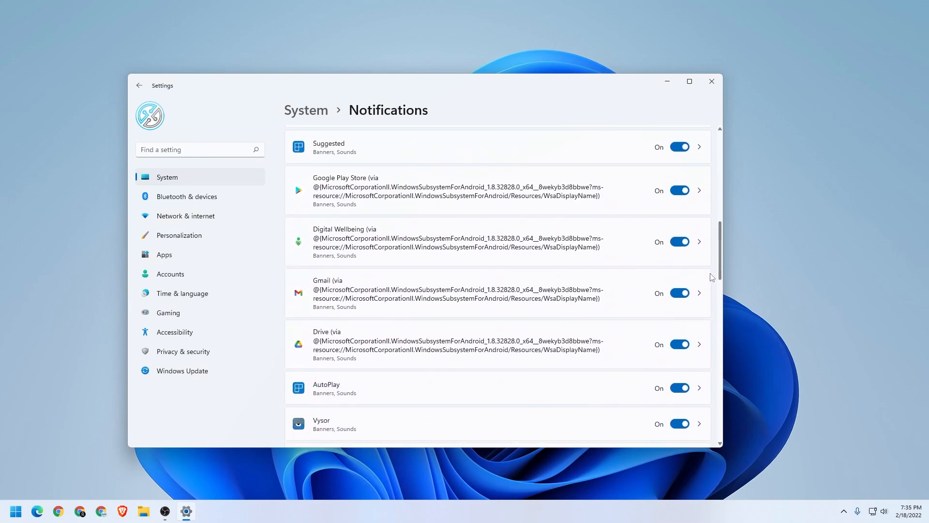
scroll("down", 3)
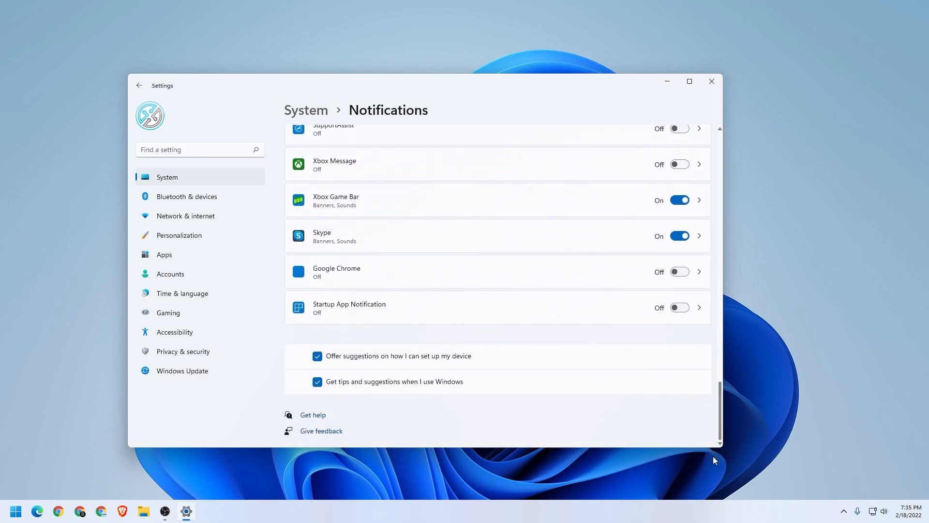
mouse_move(341, 390)
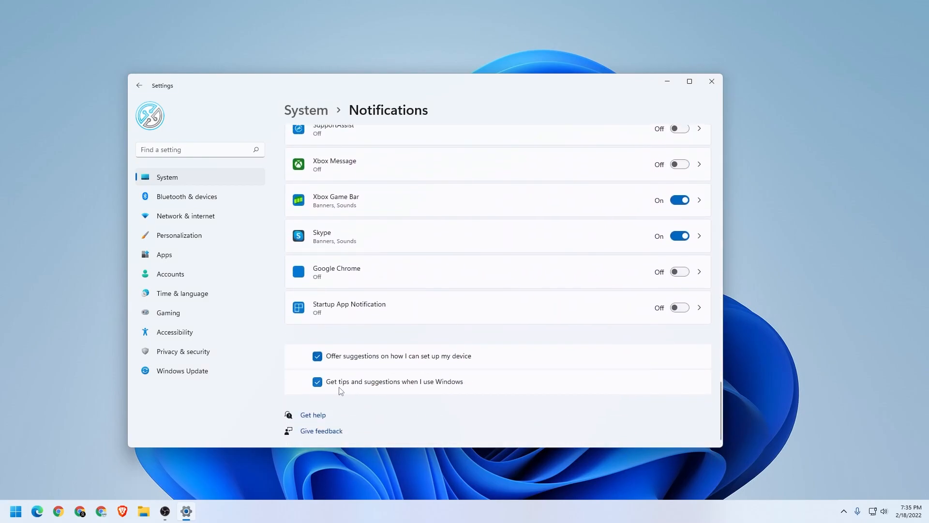
left_click(317, 381)
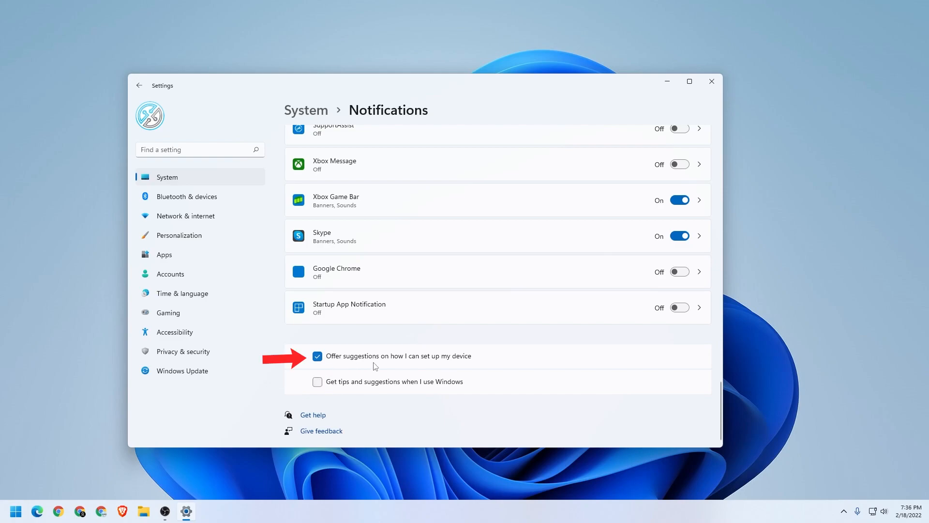
left_click(318, 355)
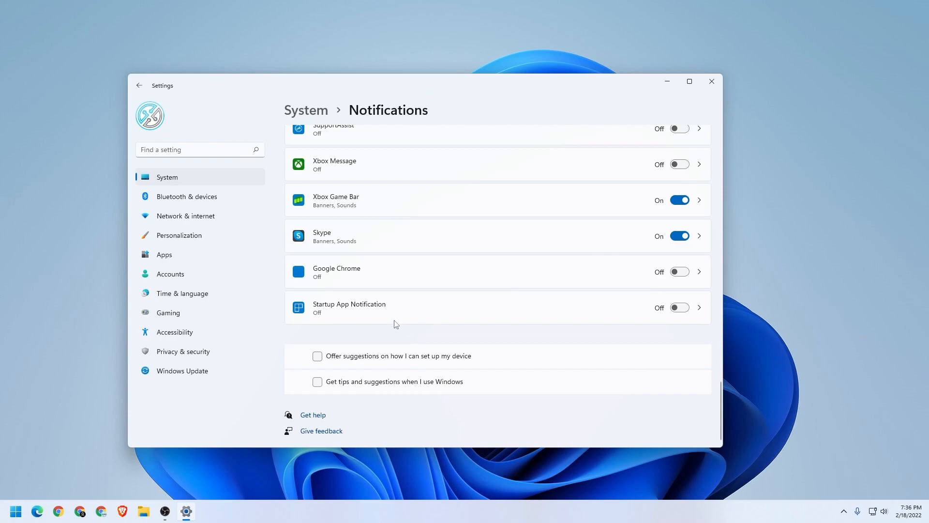
mouse_move(707, 391)
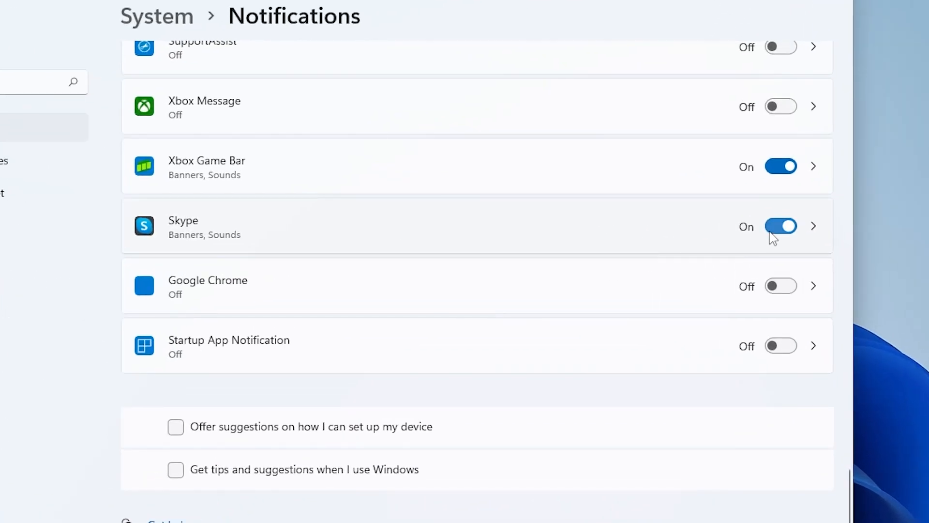
Step: Switch the Skype entry in the notification senders list to Off
left_click(781, 227)
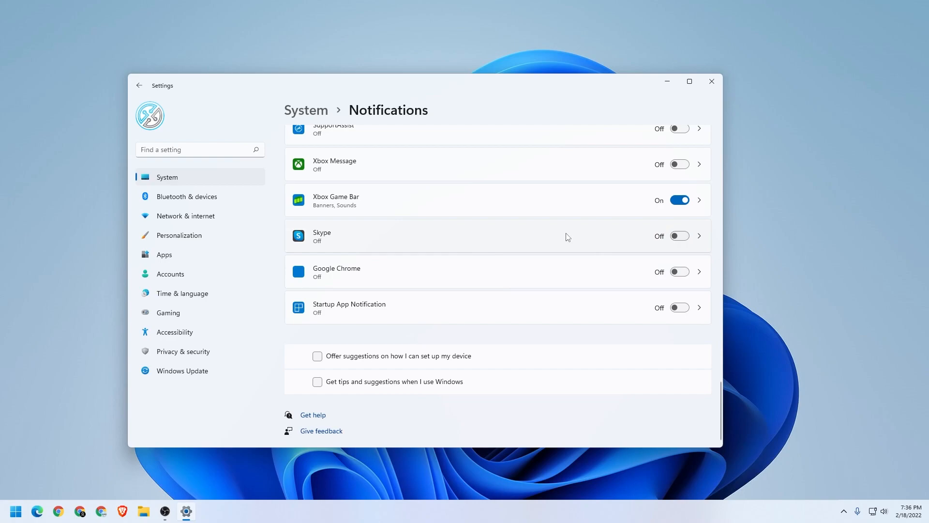
mouse_move(389, 278)
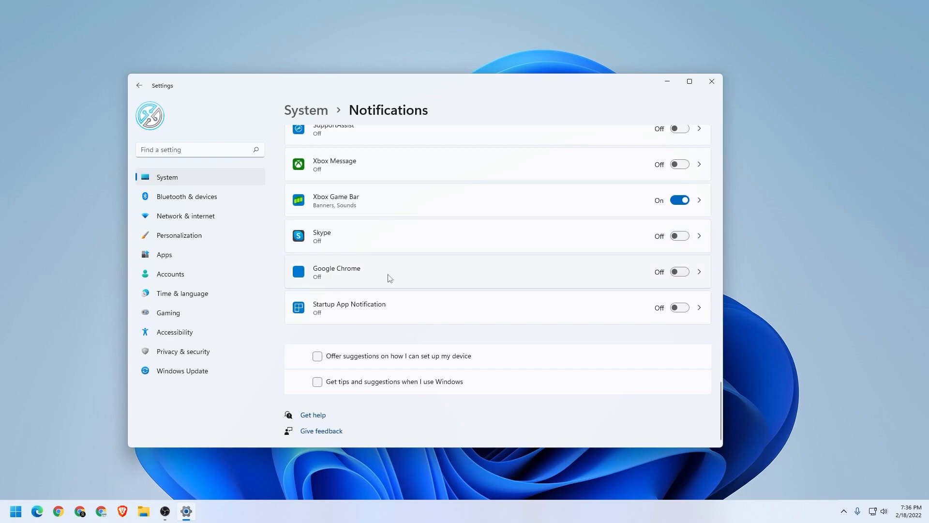
mouse_move(346, 357)
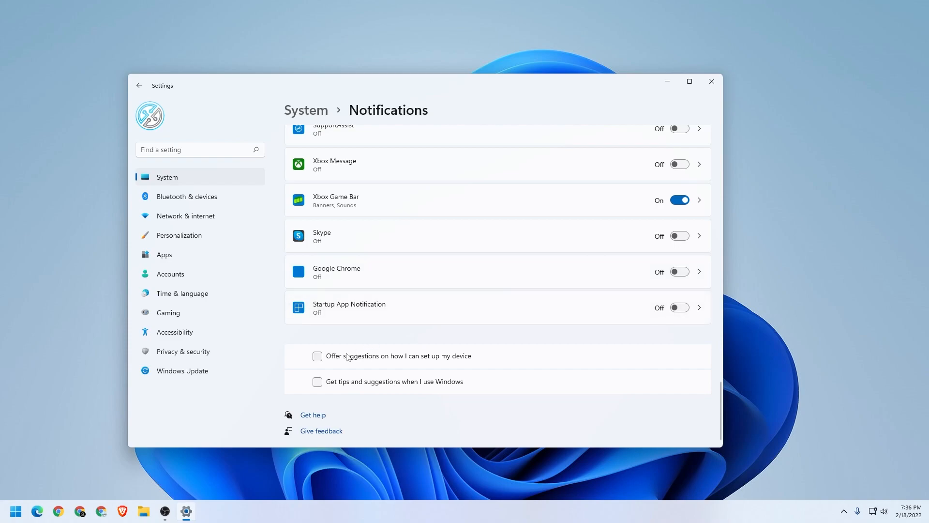
mouse_move(384, 392)
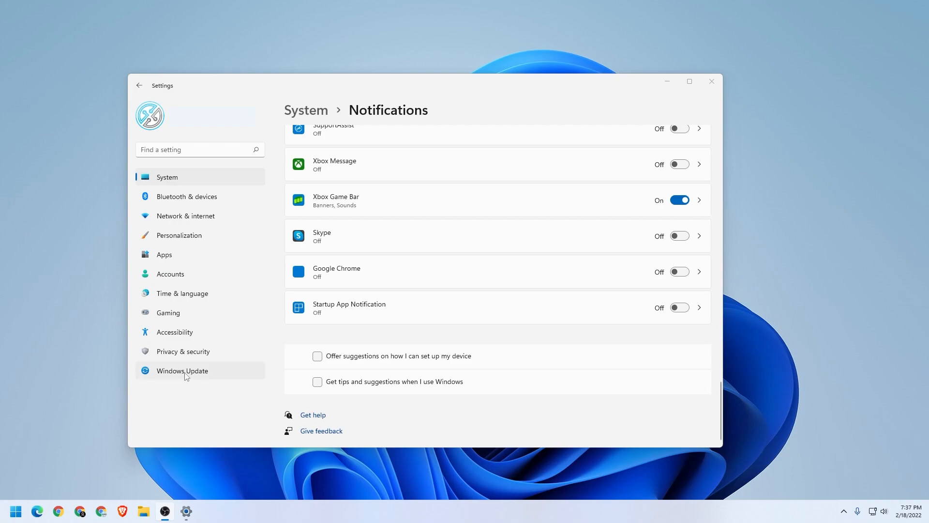
mouse_move(183, 351)
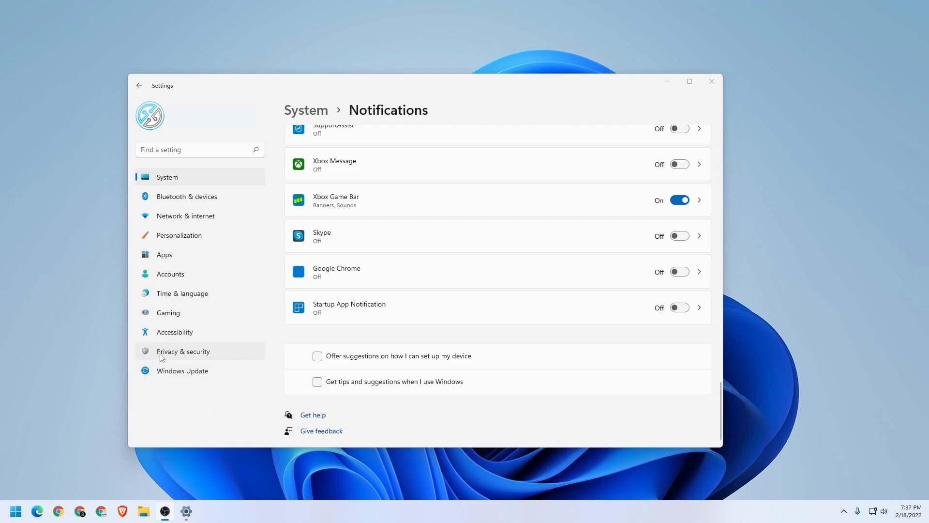
Step: Turn off all four General privacy advertising and suggestion options under Privacy & security, then close Settings
left_click(183, 350)
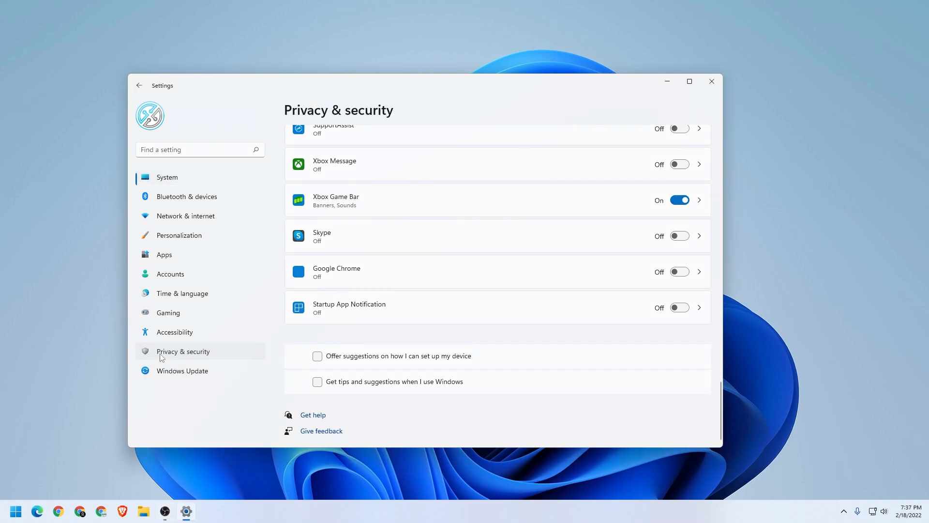
scroll("up", 3)
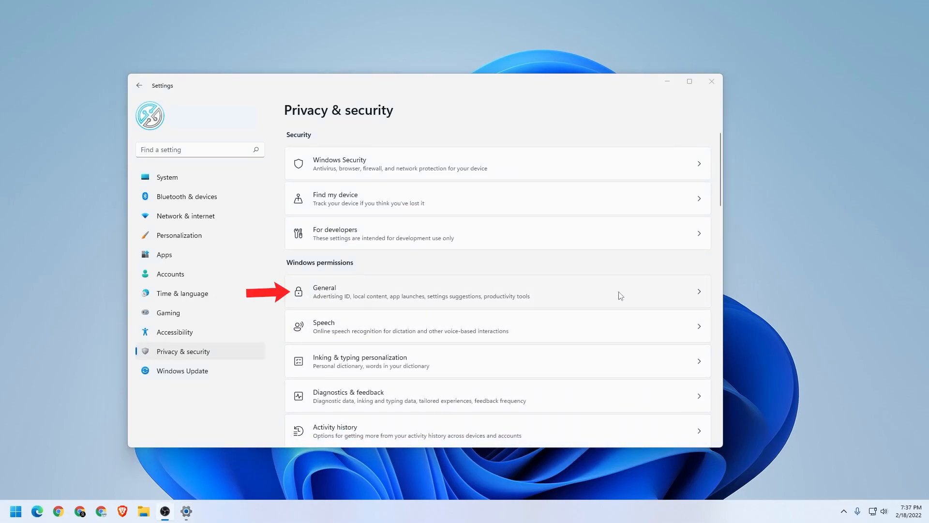
left_click(419, 292)
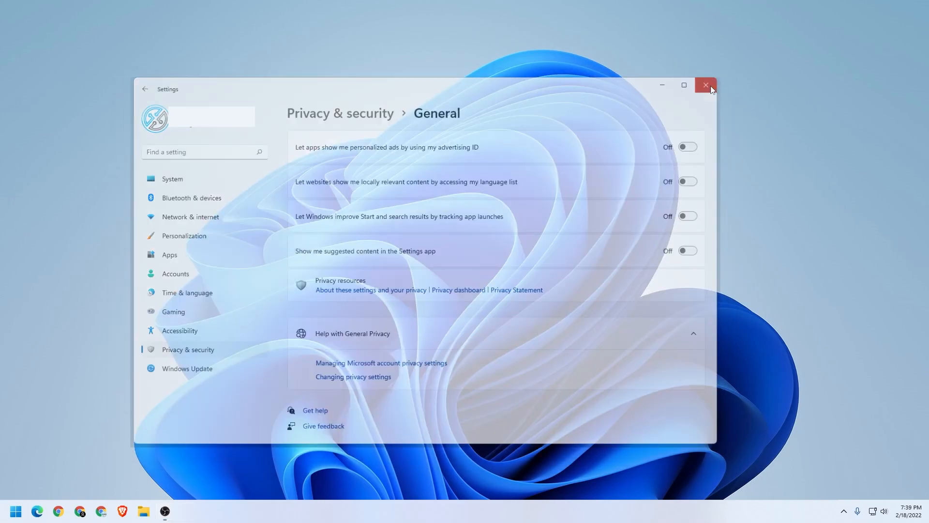
left_click(705, 85)
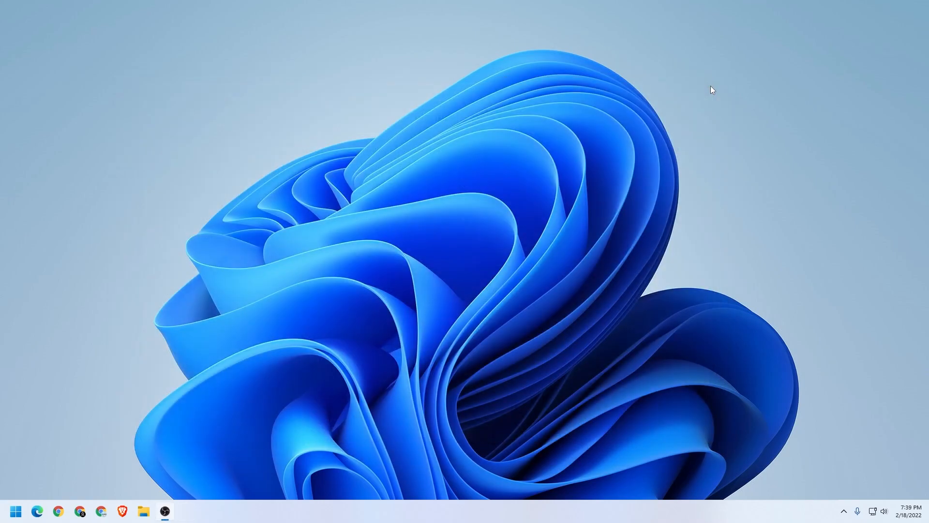